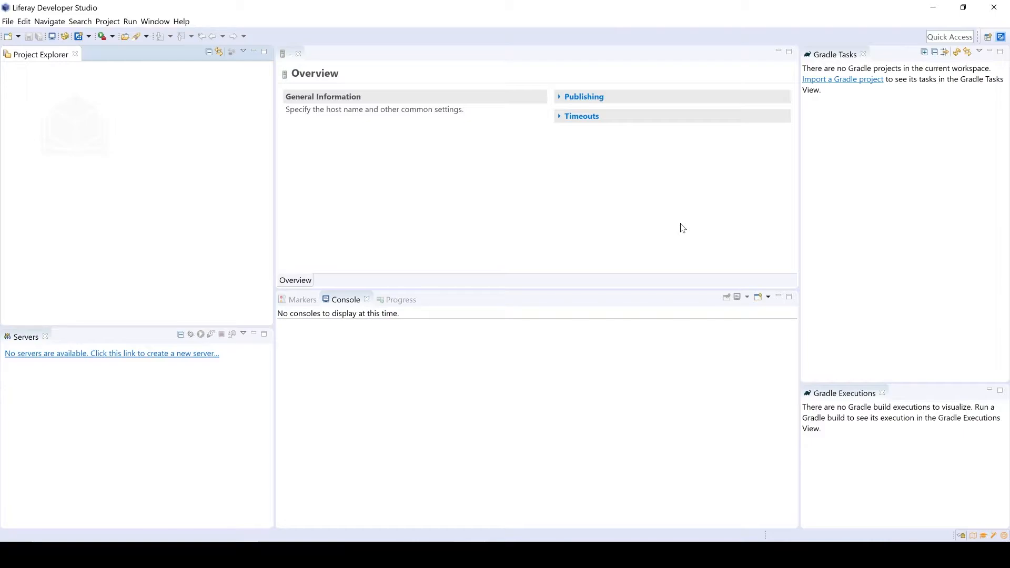
mouse_move(550, 40)
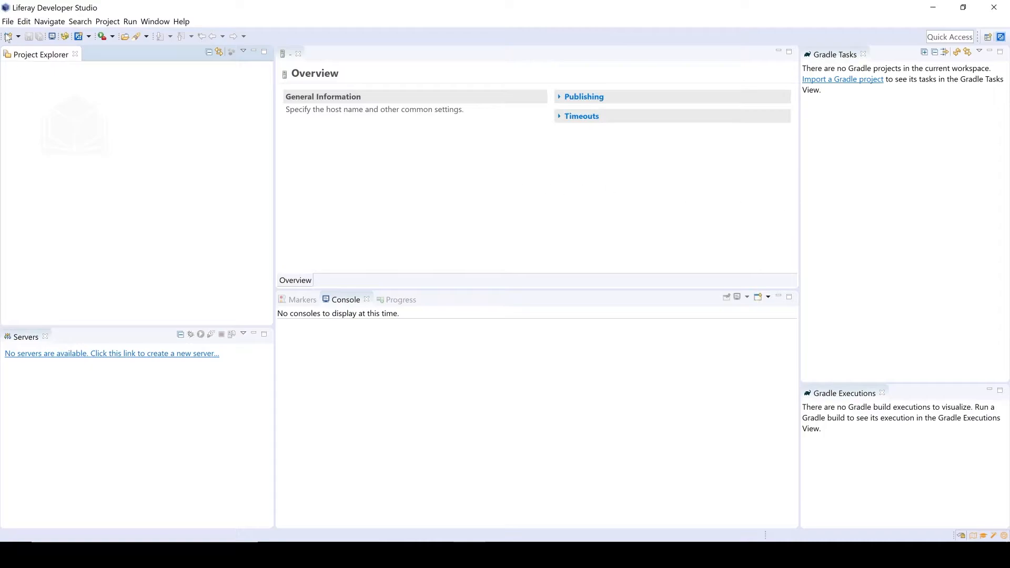
Begin a new Liferay Workspace Project from the File menu and name it 'test-workspace'.
click(7, 21)
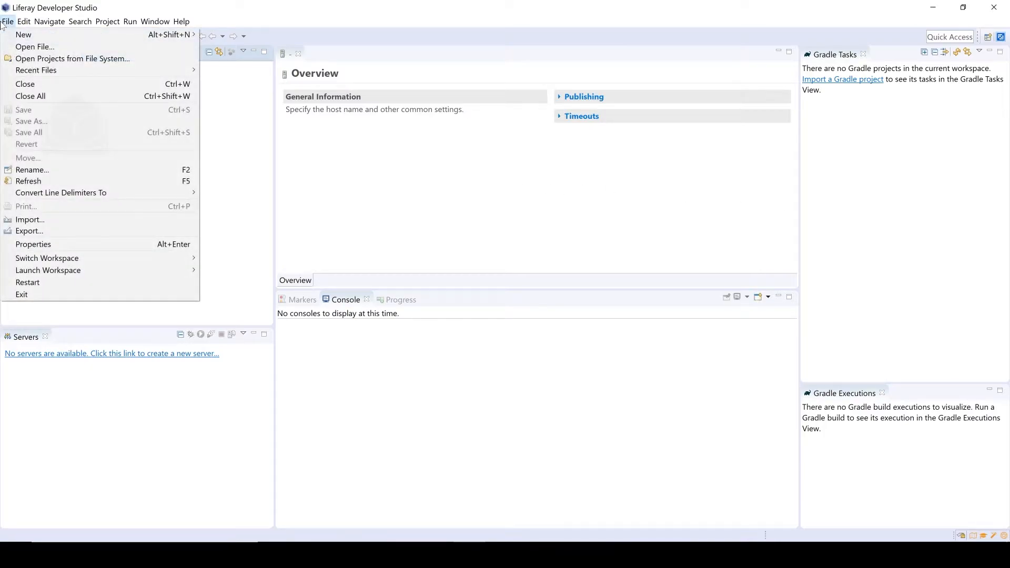
mouse_move(23, 34)
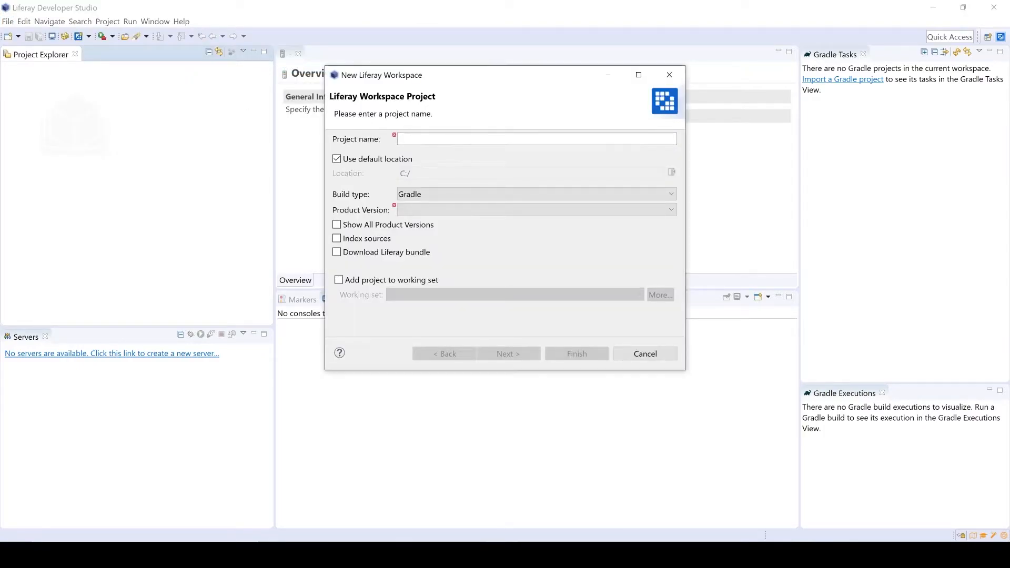
click(536, 139)
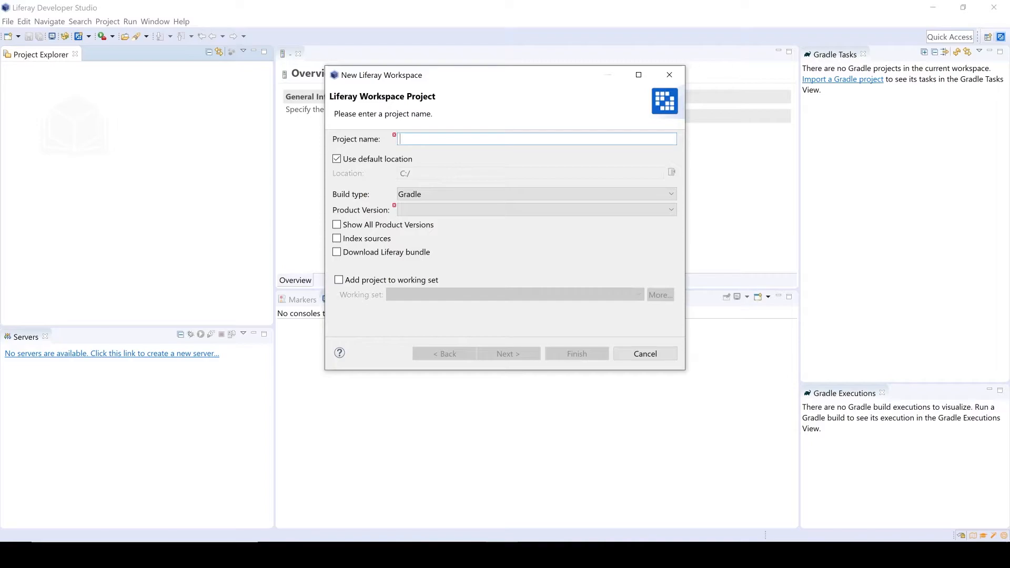
text(test-w)
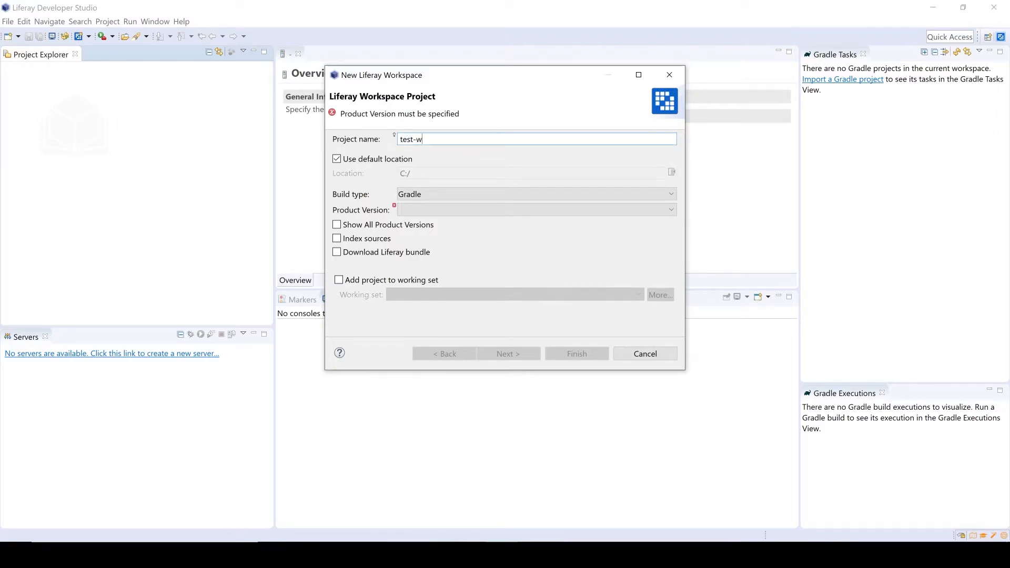
text(orkspace)
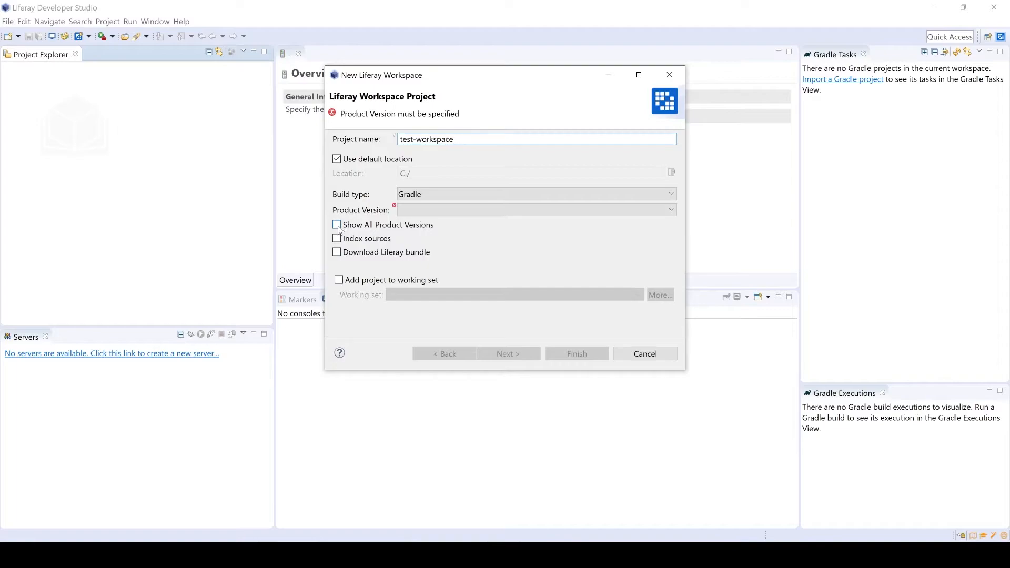
Show all product versions, select dxp-7.4-ep3 and enable Download Liferay bundle.
click(336, 224)
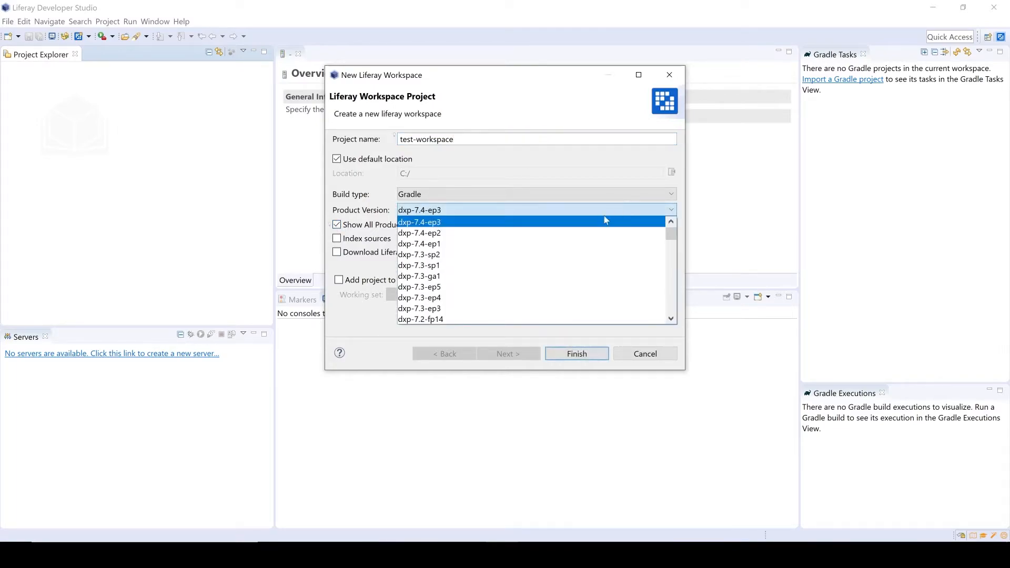
mouse_move(568, 231)
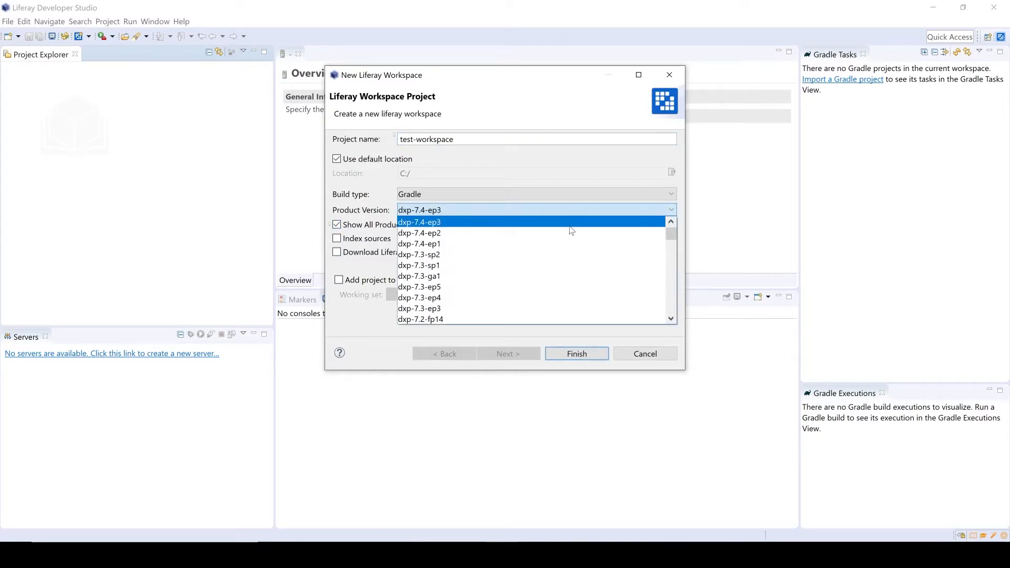
click(419, 222)
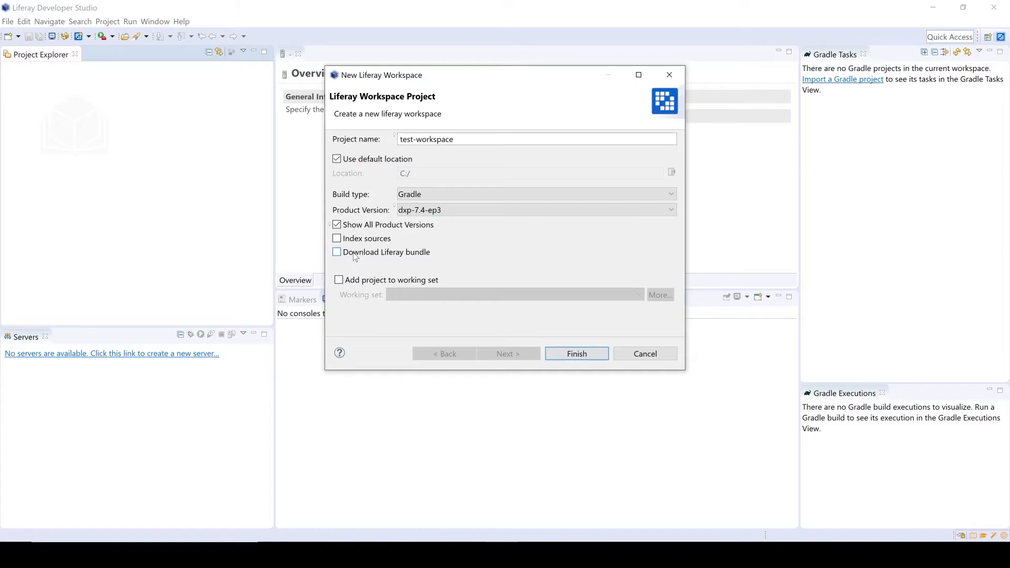
click(337, 251)
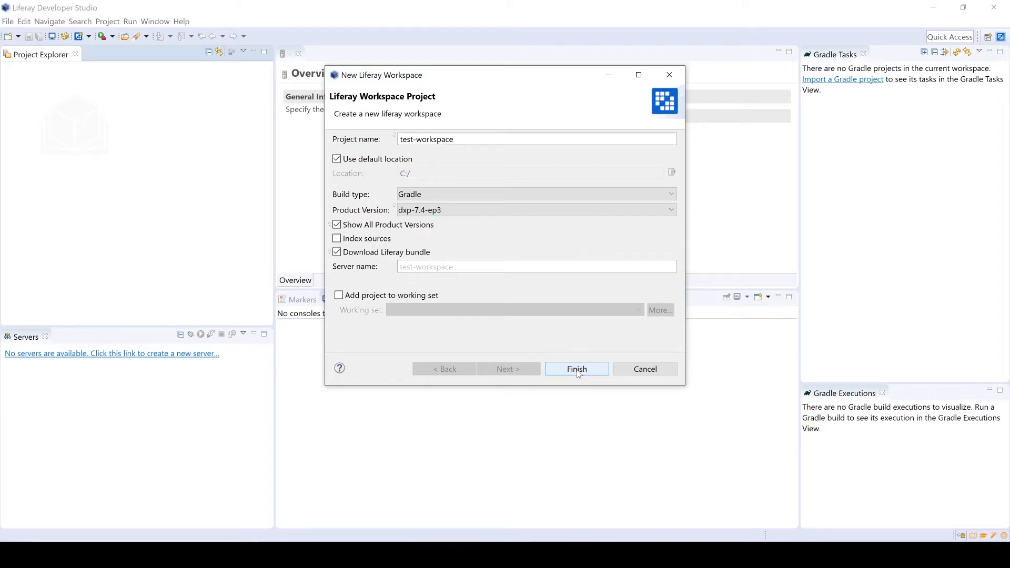
Finish the wizard and select the created test-workspace project in Project Explorer.
click(575, 368)
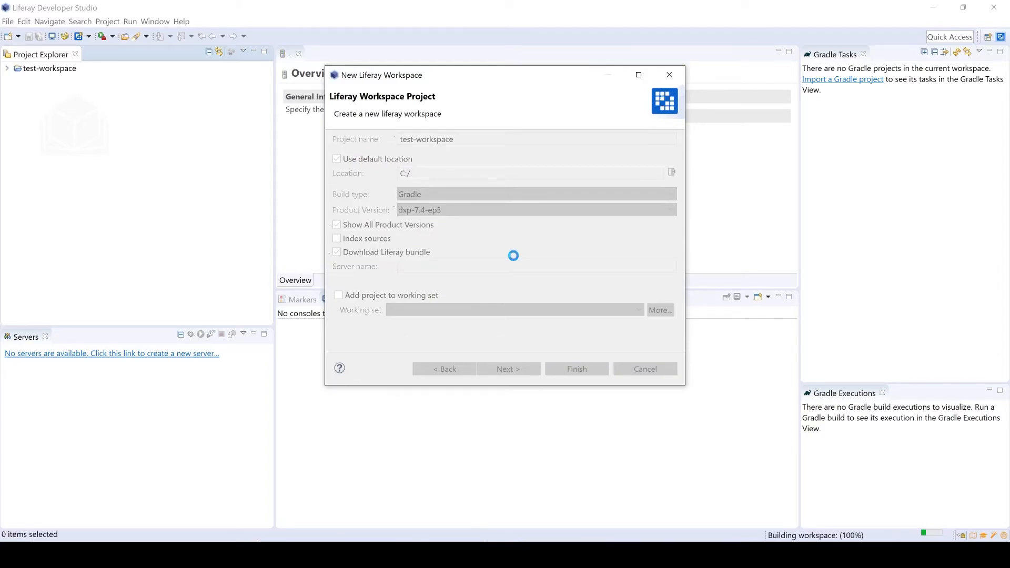
click(575, 368)
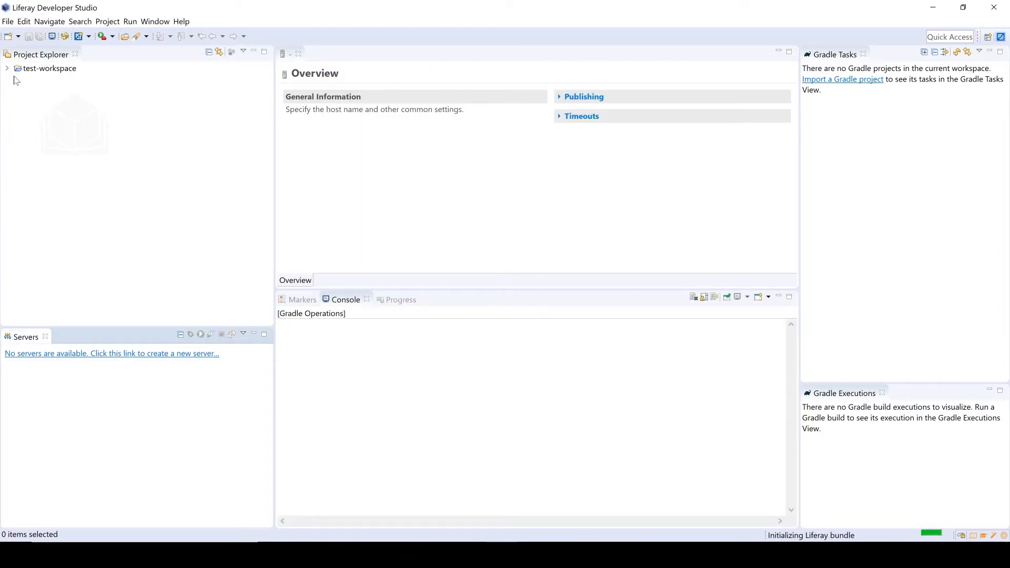
click(49, 68)
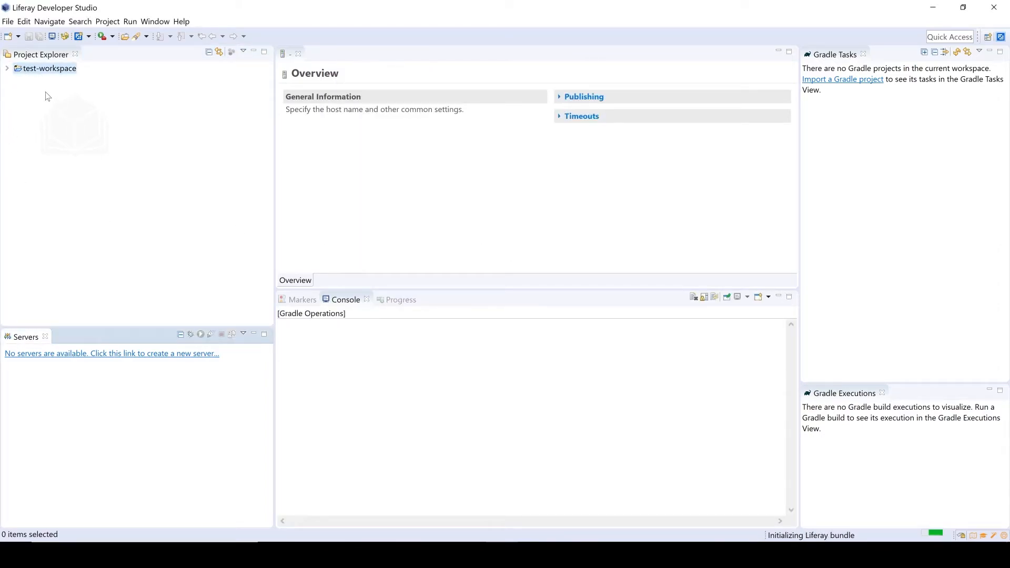
click(49, 68)
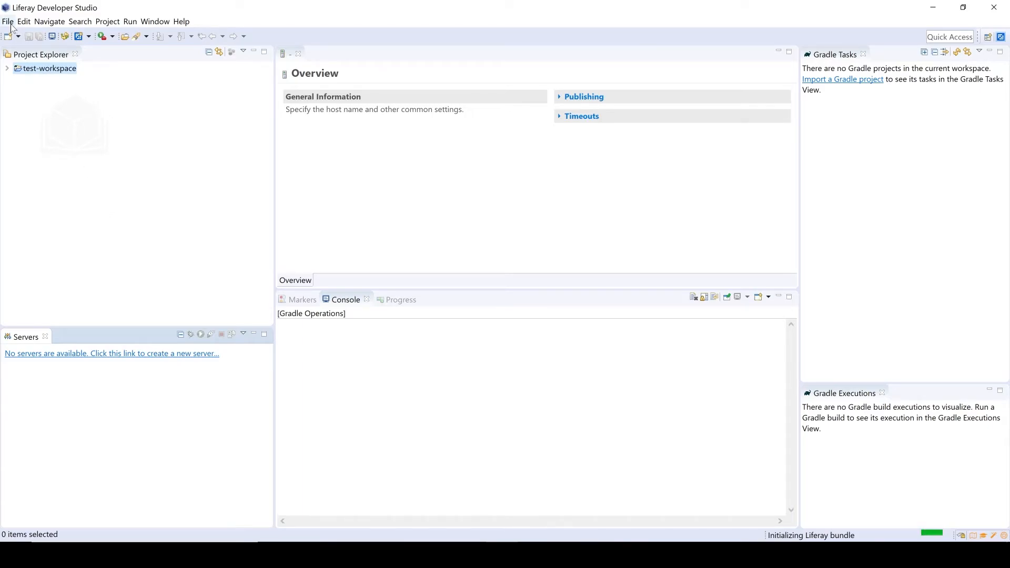
Show the File > New submenu listing Liferay project types such as Liferay Module Project.
click(7, 21)
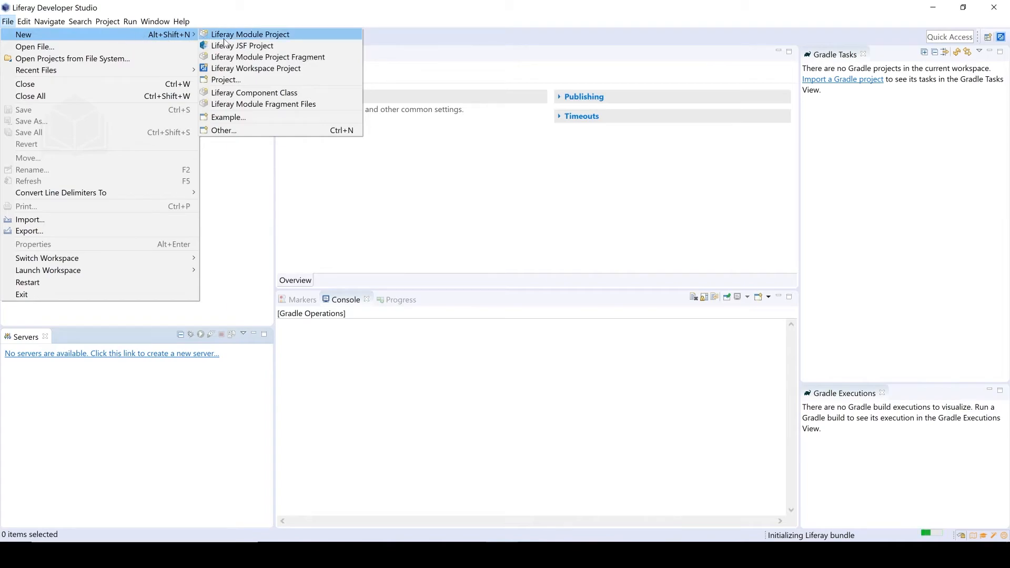
mouse_move(243, 42)
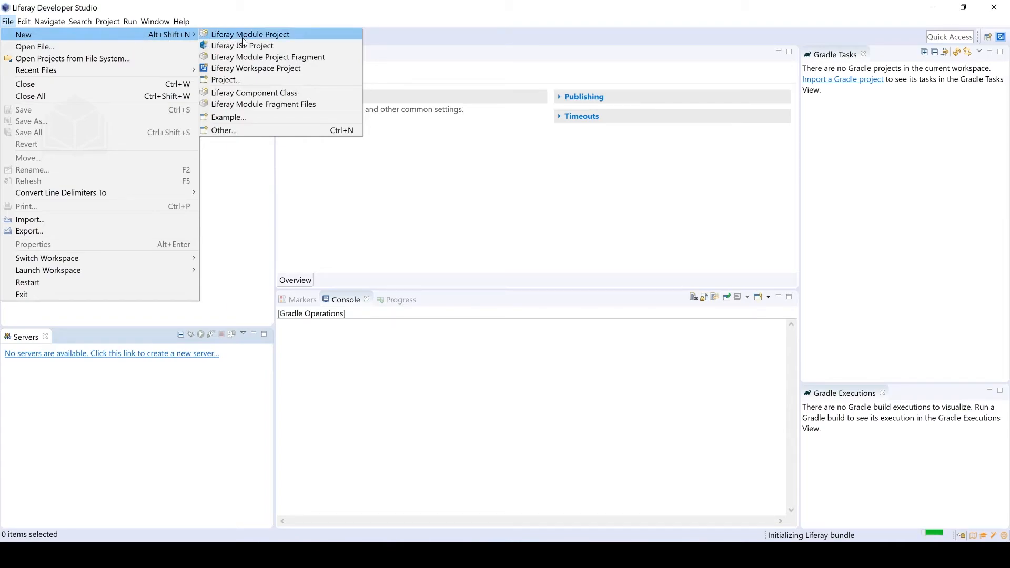